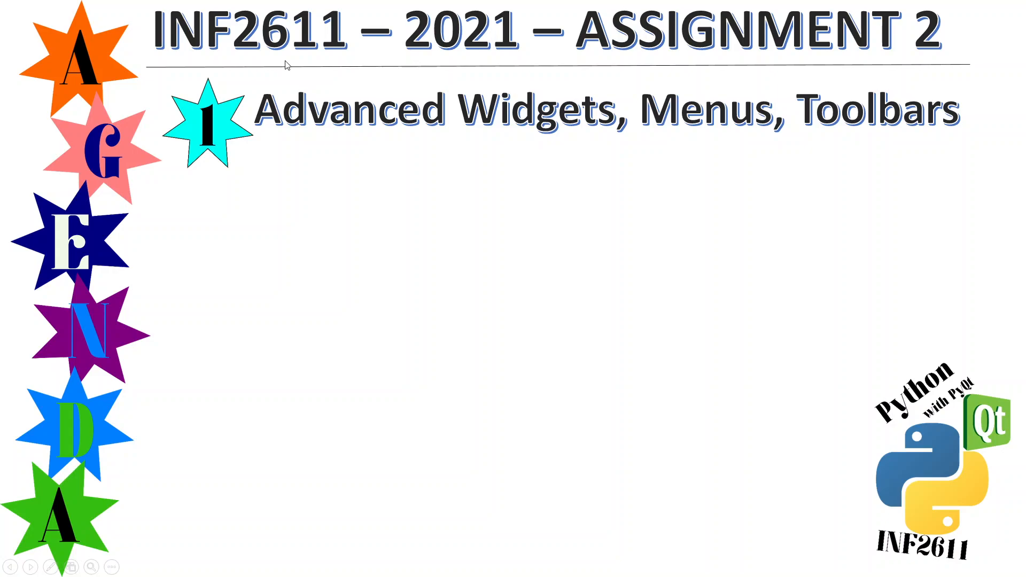
pyautogui.moveTo(824, 71)
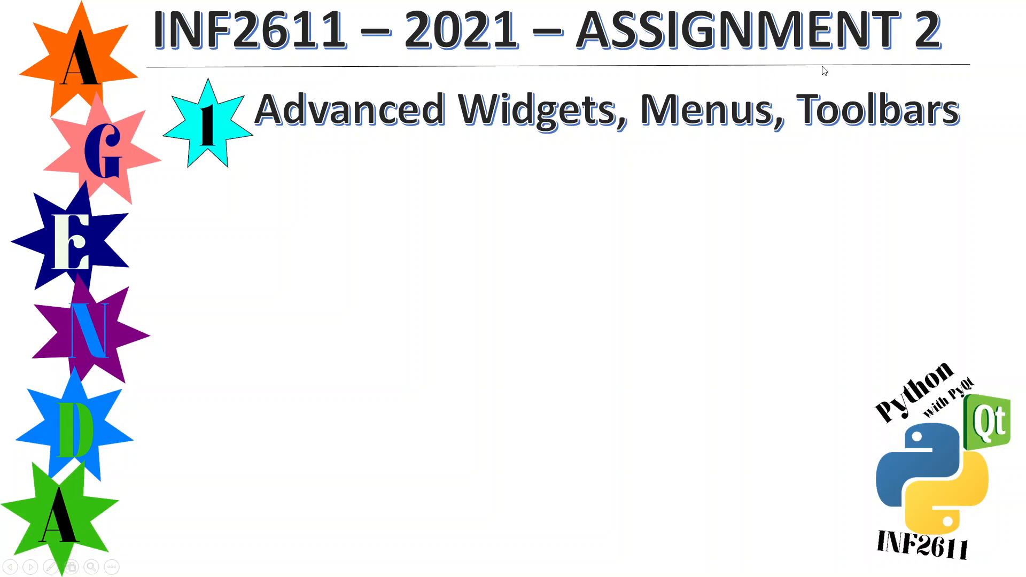
pyautogui.moveTo(674, 150)
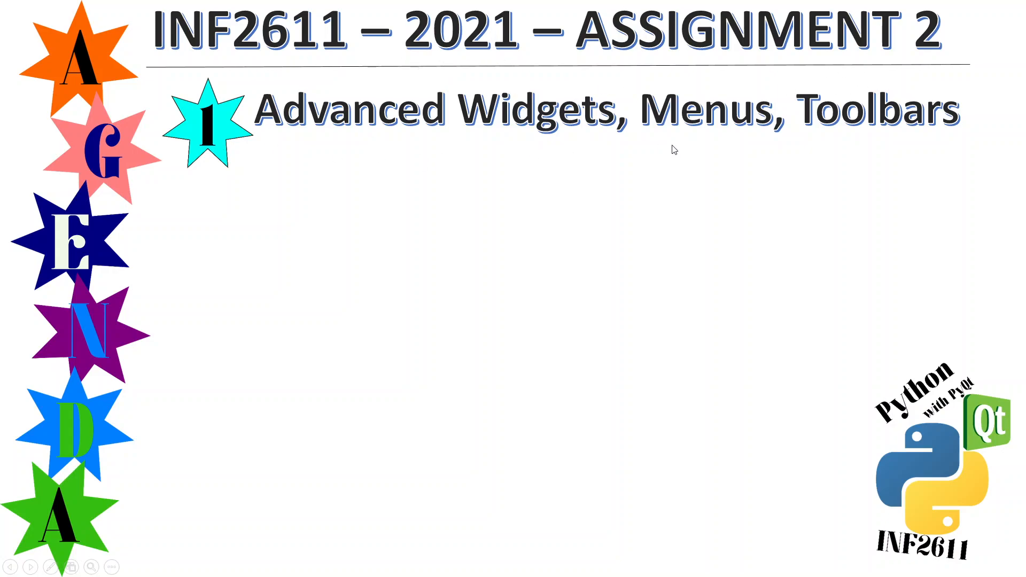
pyautogui.moveTo(908, 155)
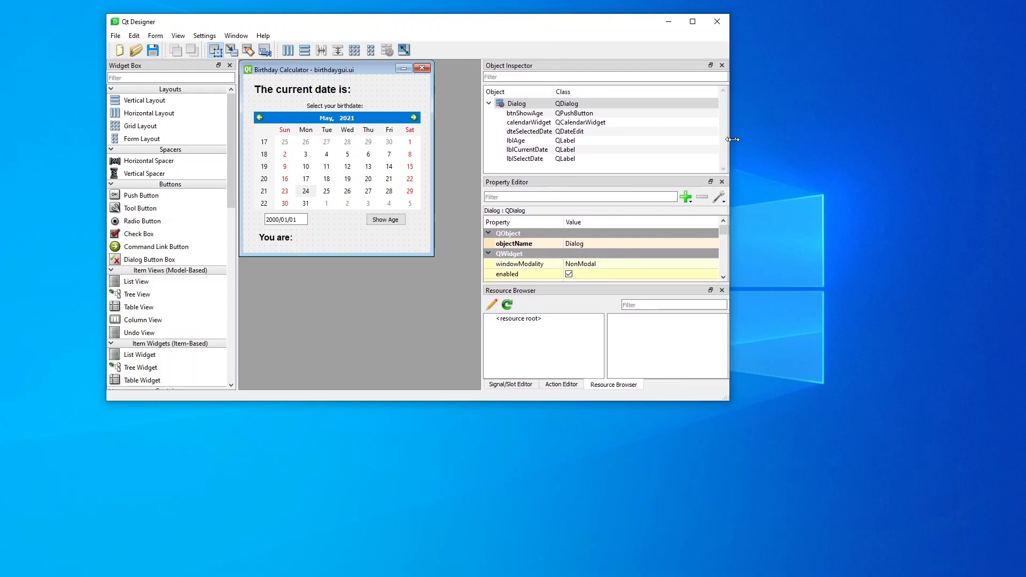
# Select the current-date label to inspect its properties and maximize Qt Designer
pyautogui.click(298, 90)
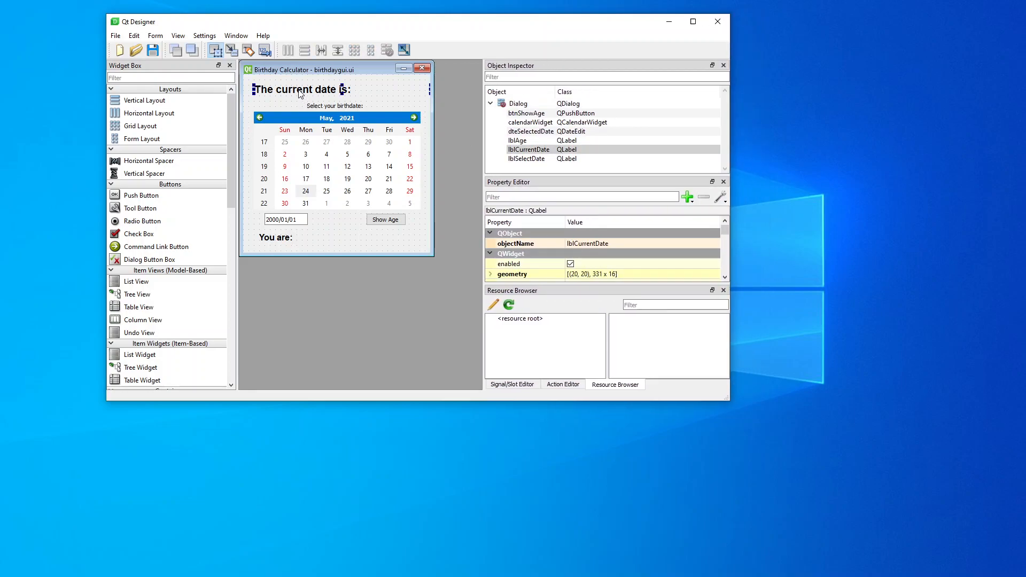
pyautogui.click(528, 149)
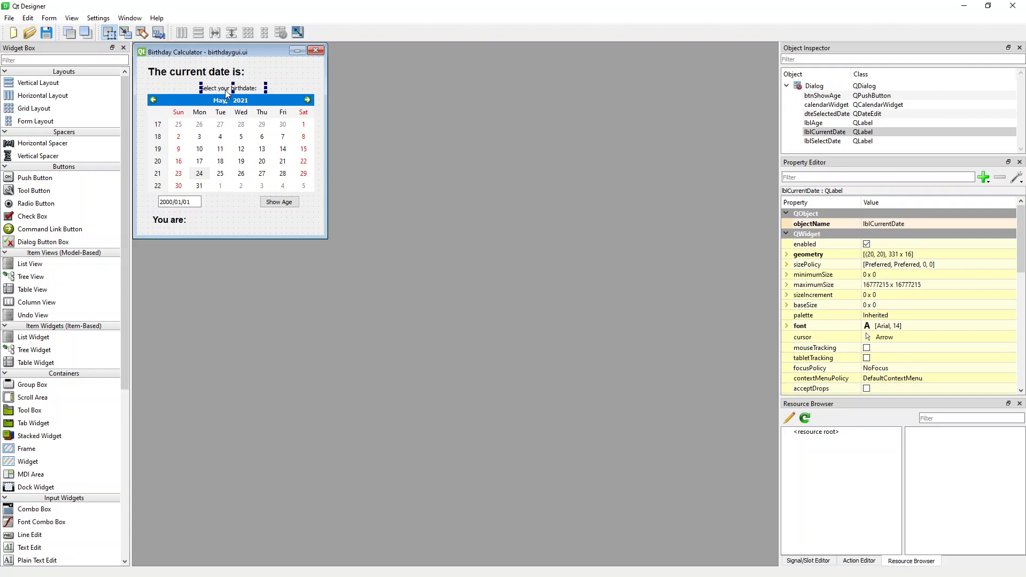
pyautogui.click(822, 140)
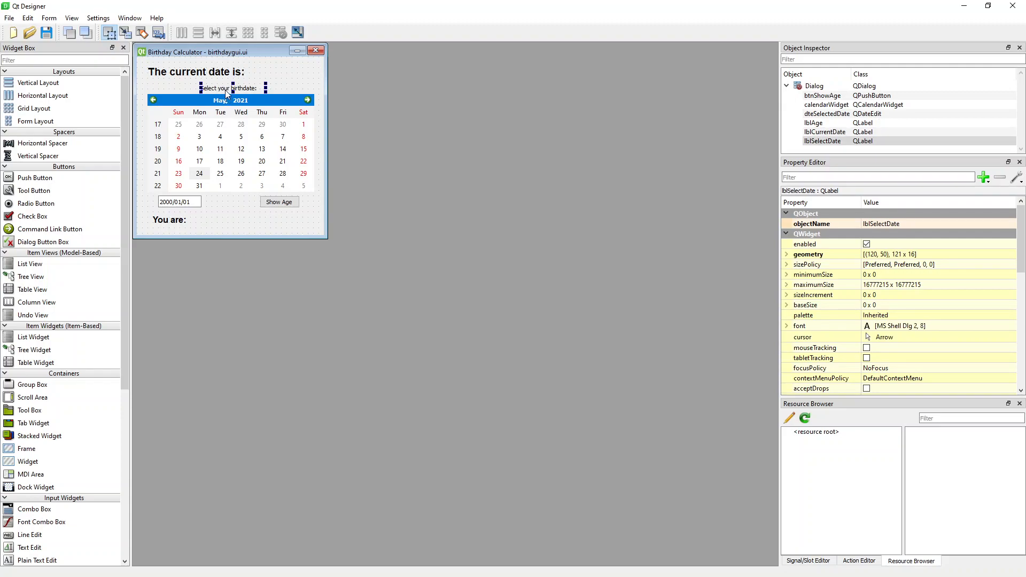
pyautogui.moveTo(204, 133)
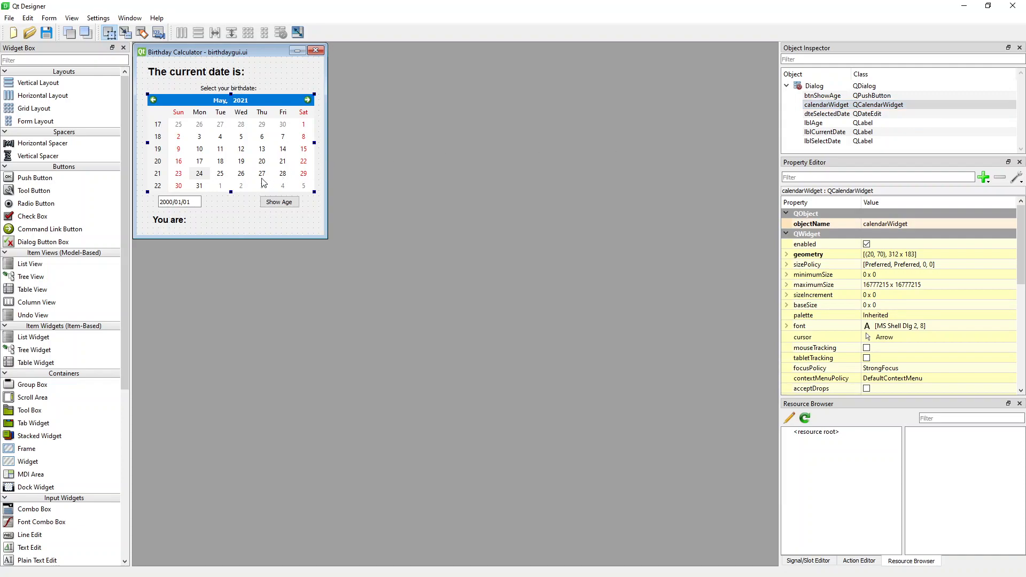
pyautogui.click(179, 202)
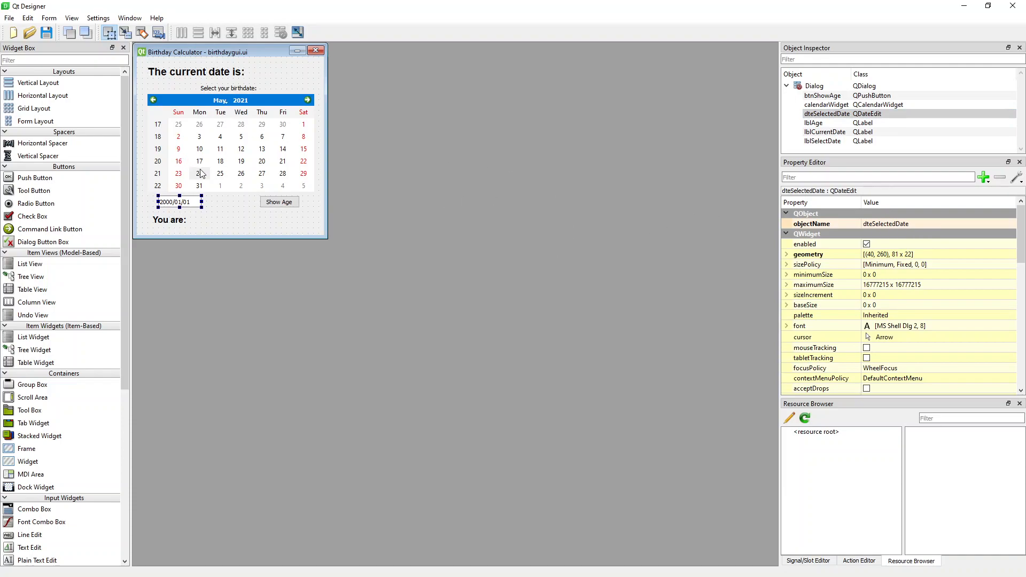
pyautogui.click(279, 201)
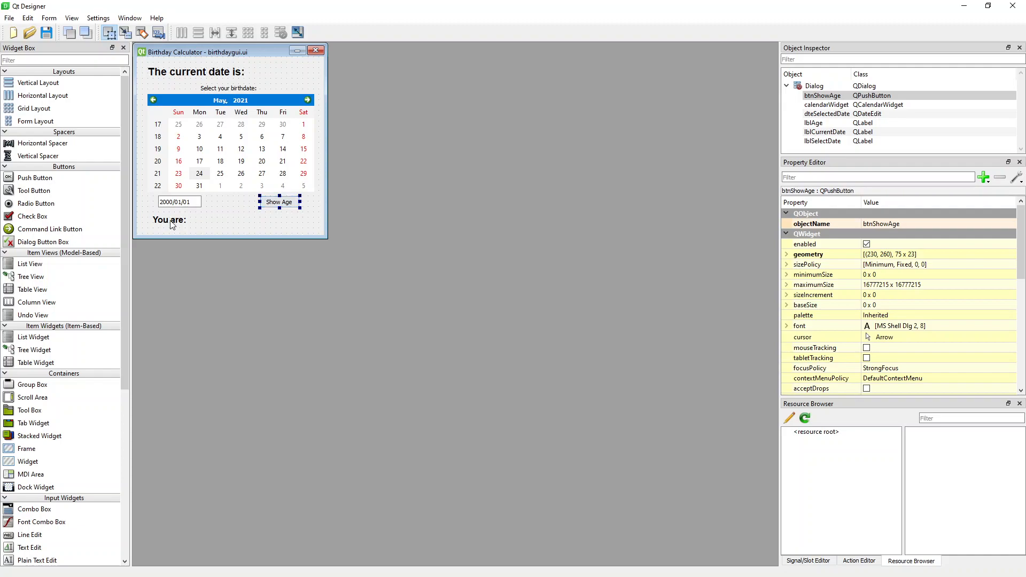
pyautogui.click(168, 219)
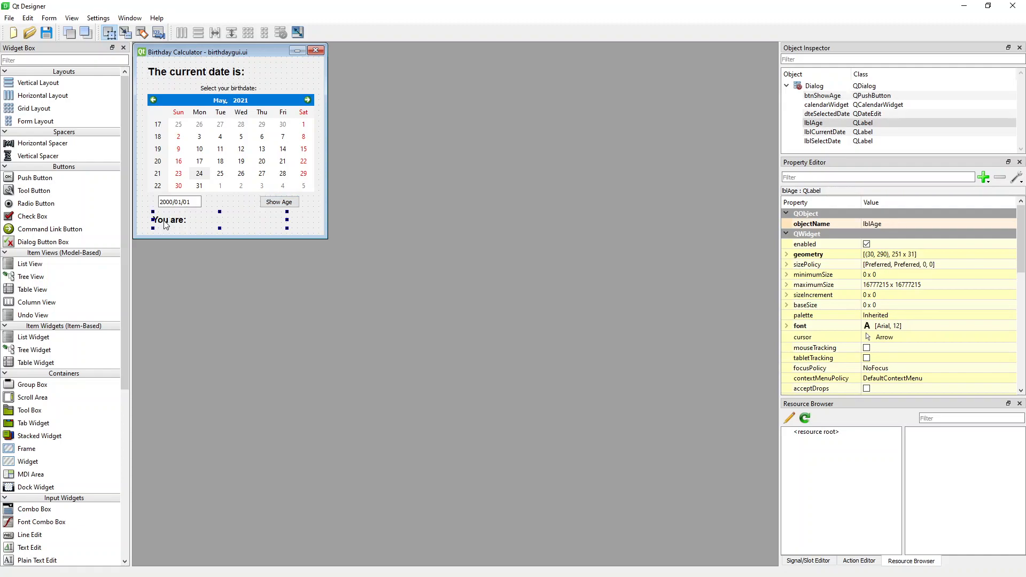
pyautogui.moveTo(228, 234)
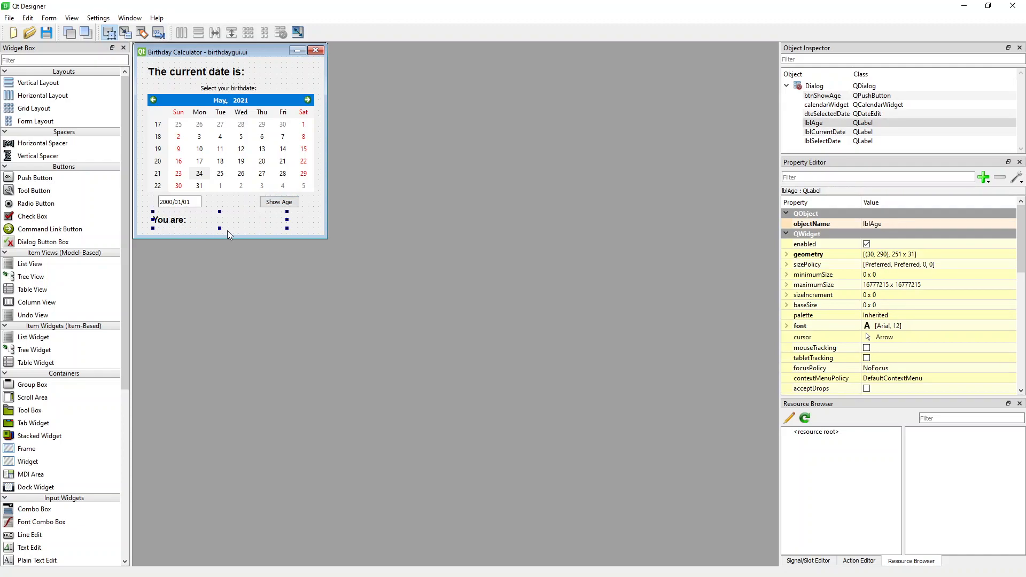
pyautogui.moveTo(227, 250)
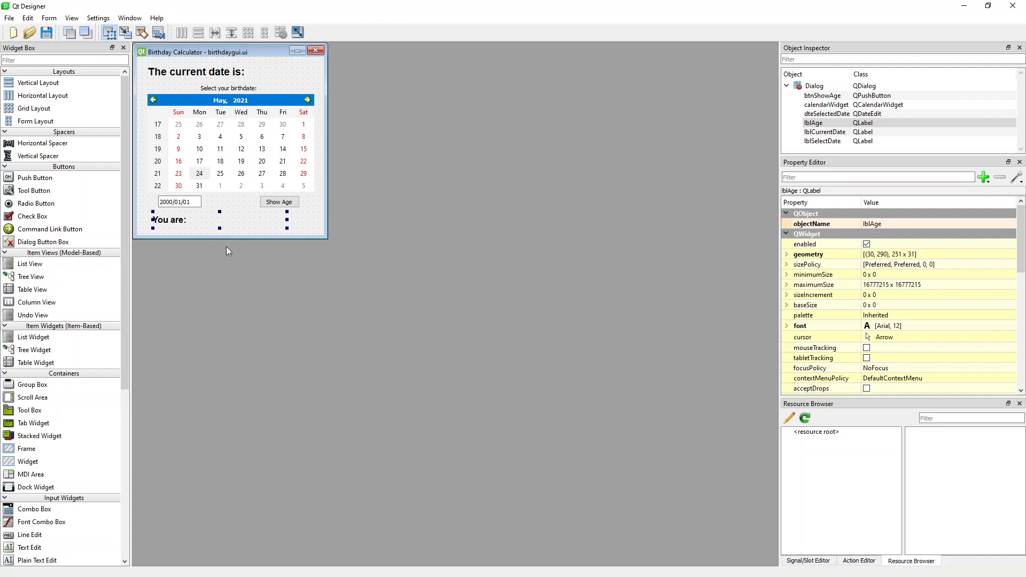
pyautogui.moveTo(371, 369)
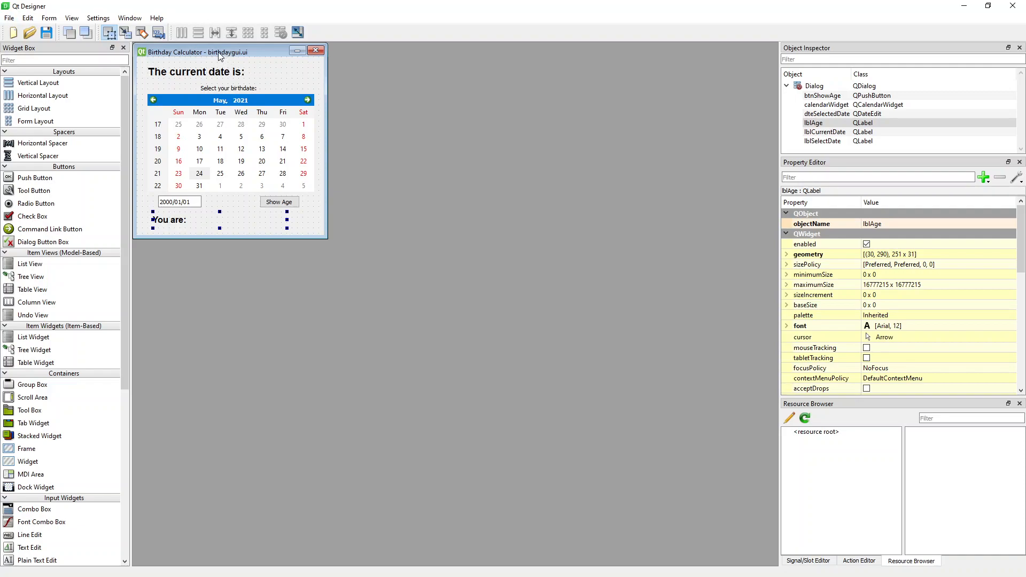
pyautogui.moveTo(246, 137)
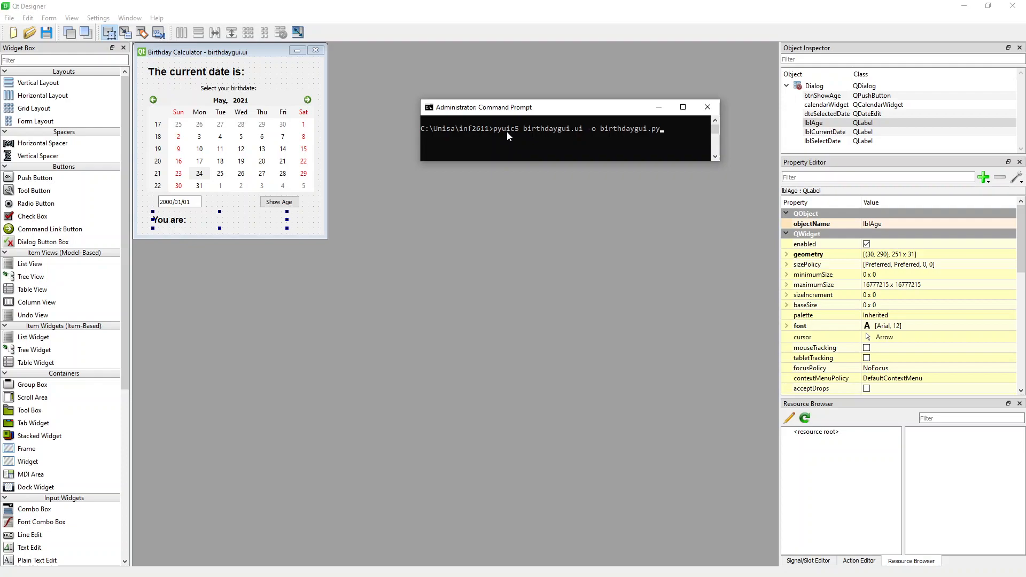
pyautogui.moveTo(569, 137)
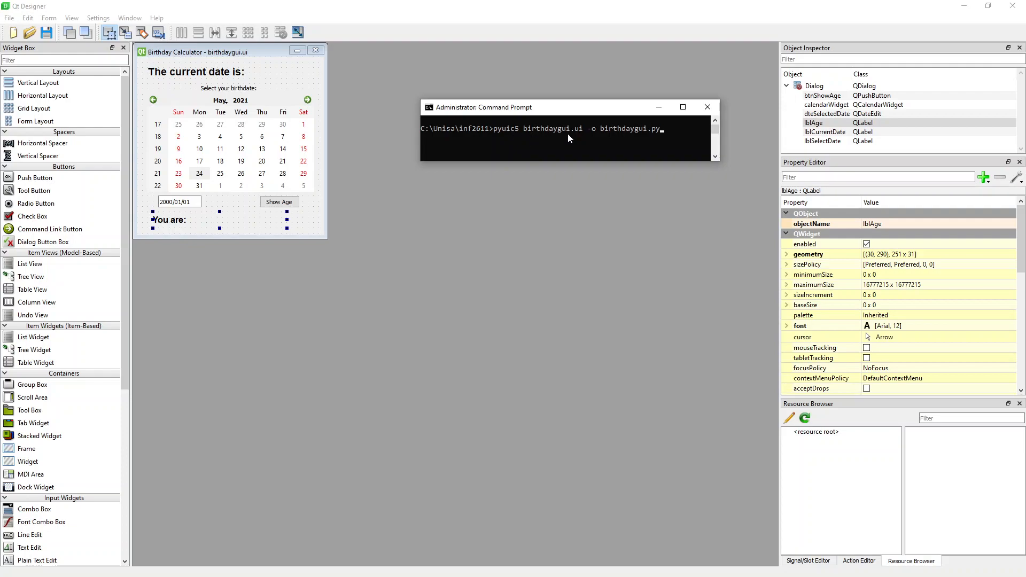
pyautogui.moveTo(595, 135)
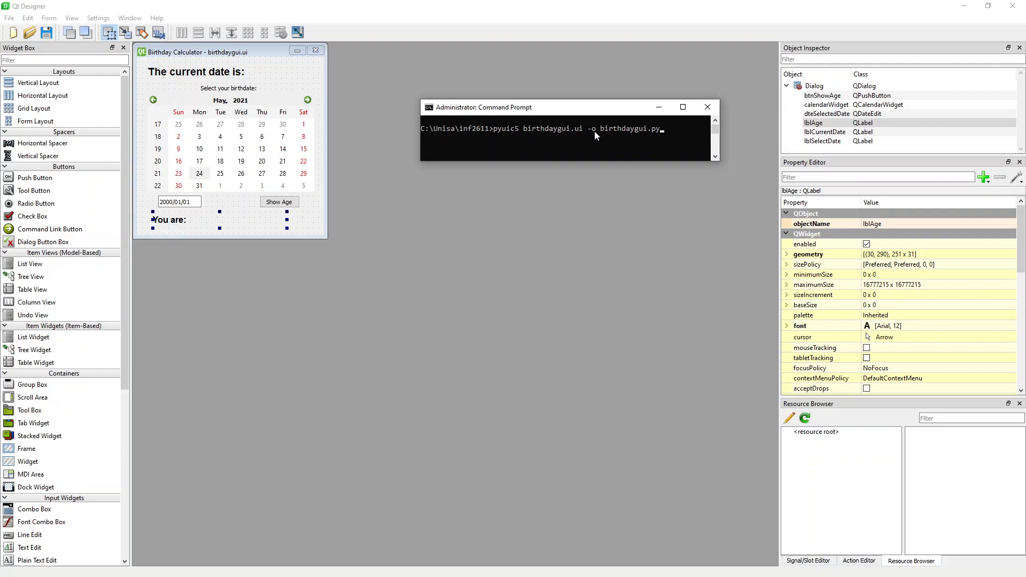
pyautogui.moveTo(641, 135)
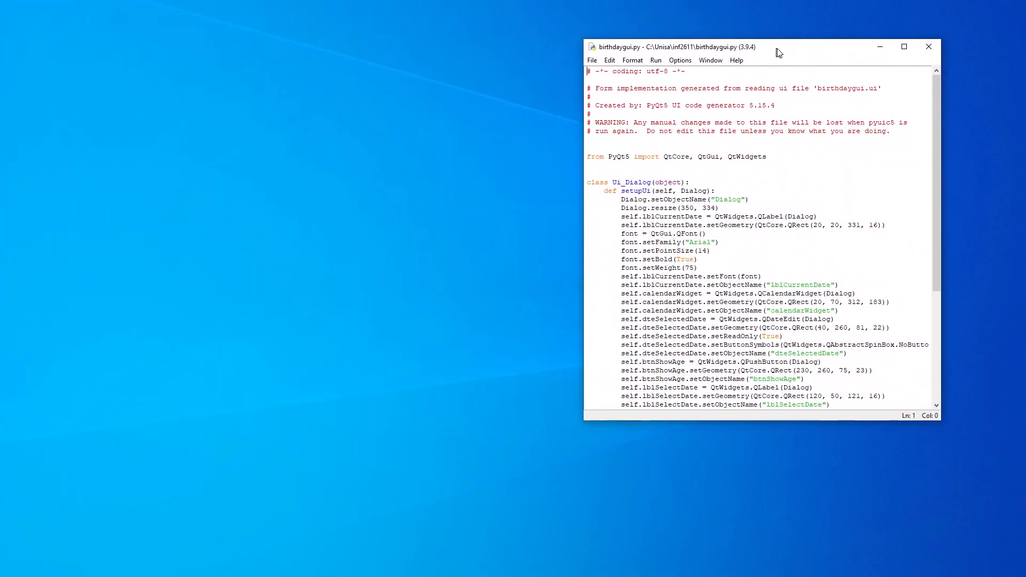
# Move the birthdaygui.py code window toward the right of the screen
pyautogui.moveTo(763, 46); pyautogui.dragTo(795, 15)
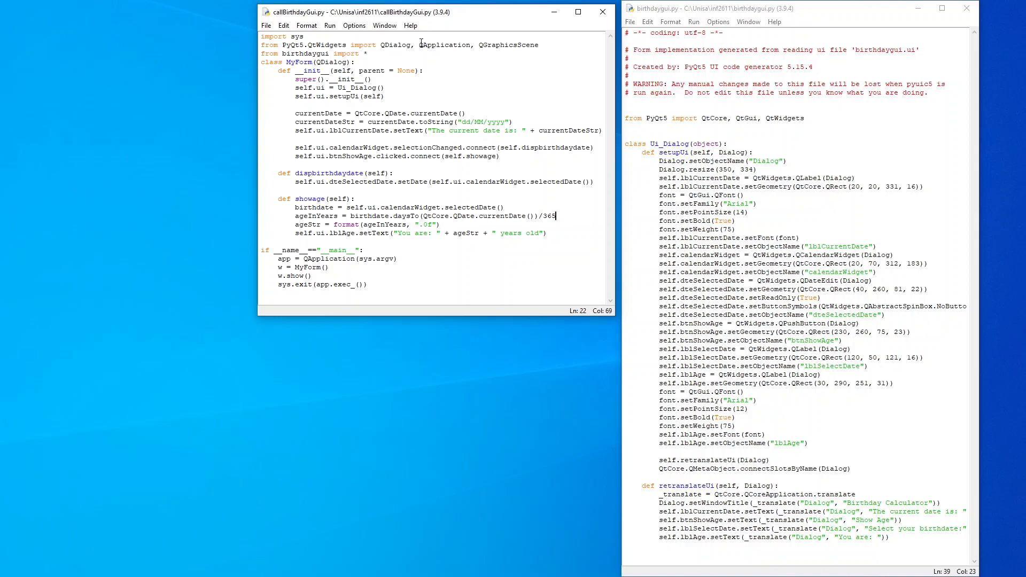
pyautogui.moveTo(693, 37)
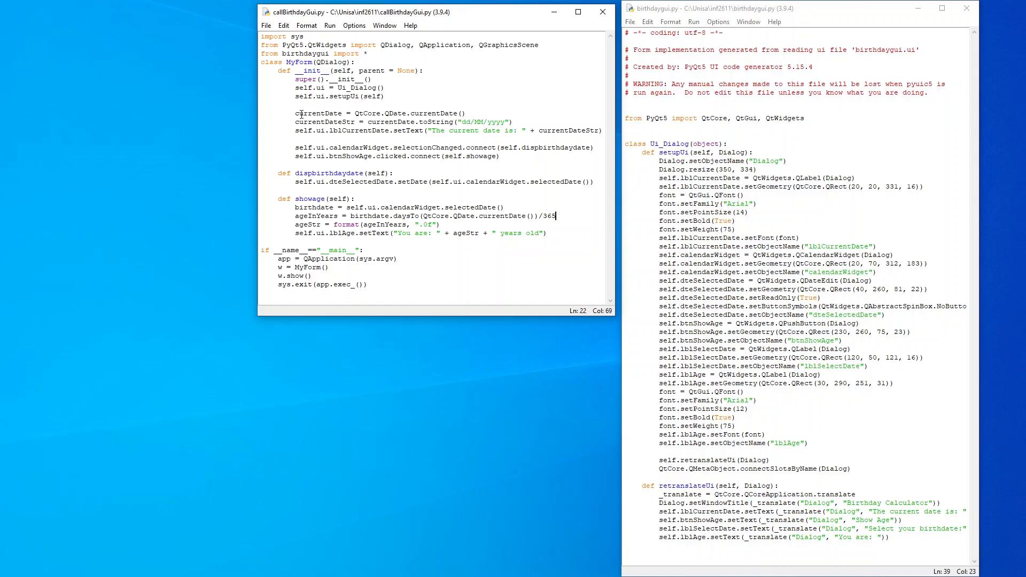
pyautogui.moveTo(308, 113)
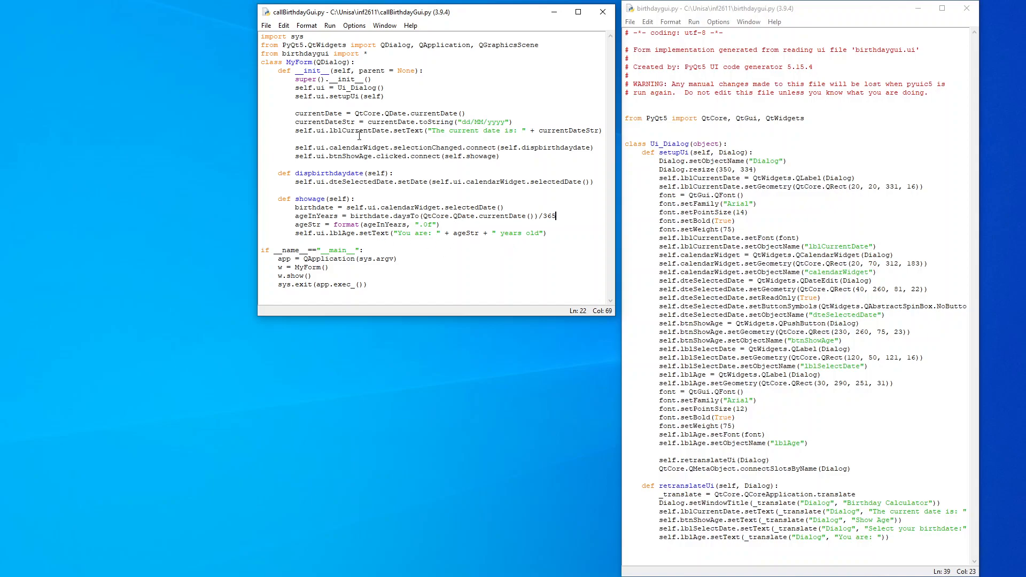
# Launch the Birthday Calculator and set the calendar year to 2000
pyautogui.click(330, 26)
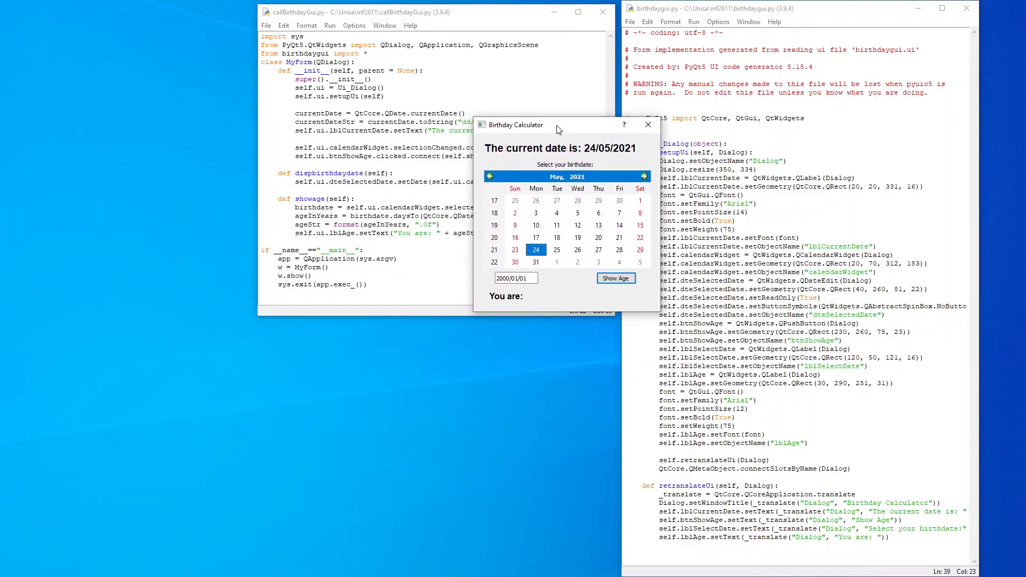
pyautogui.click(576, 177)
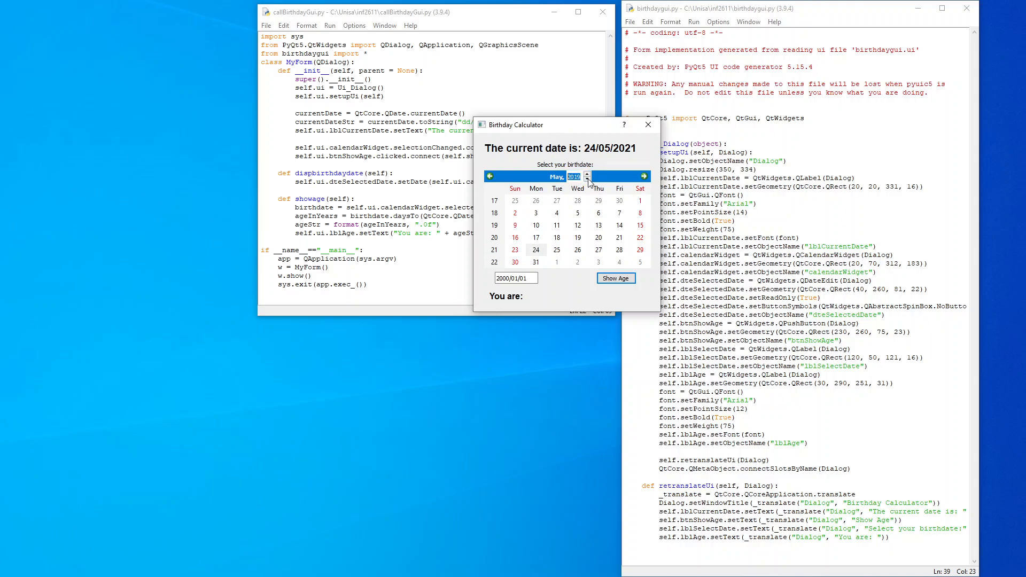
pyautogui.click(587, 179)
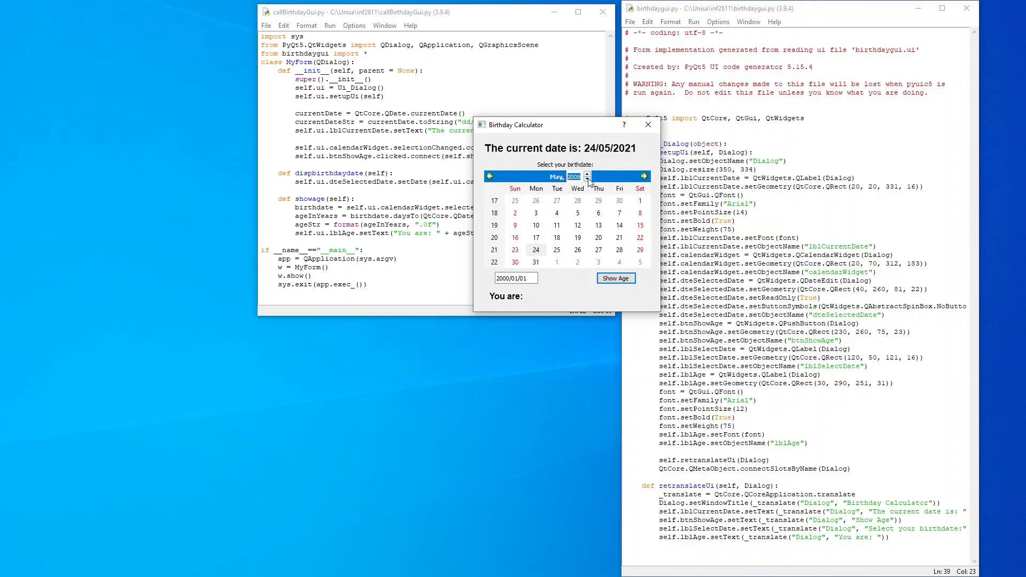
pyautogui.click(587, 180)
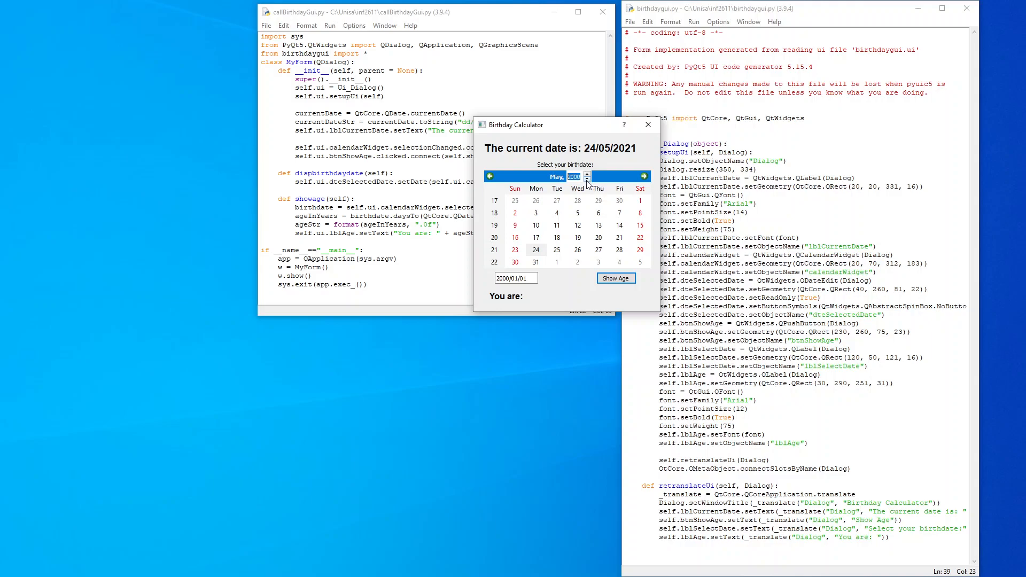
# Pick 1 January 2000 and show the age, reporting 21 years old
pyautogui.click(557, 177)
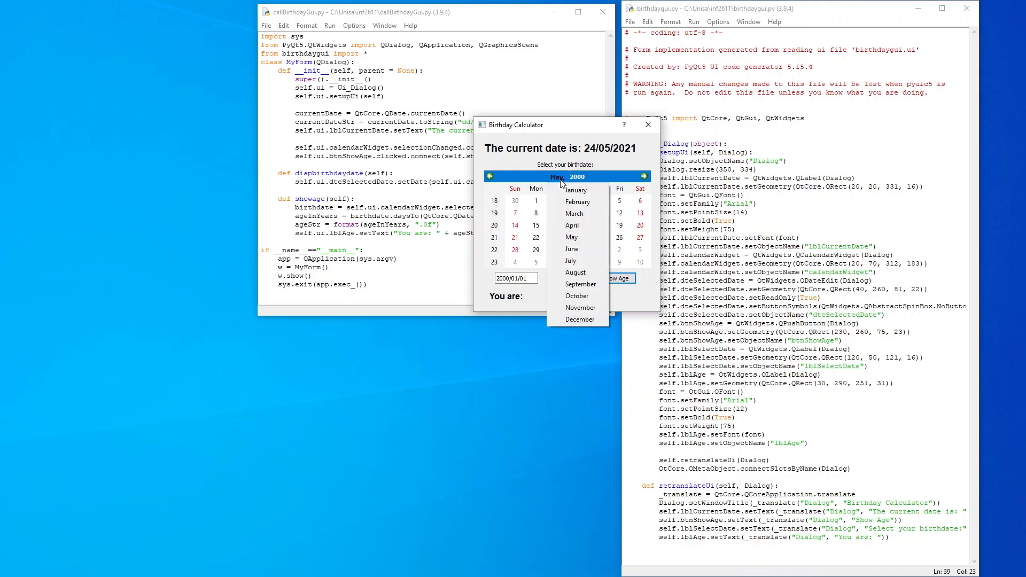
pyautogui.click(577, 189)
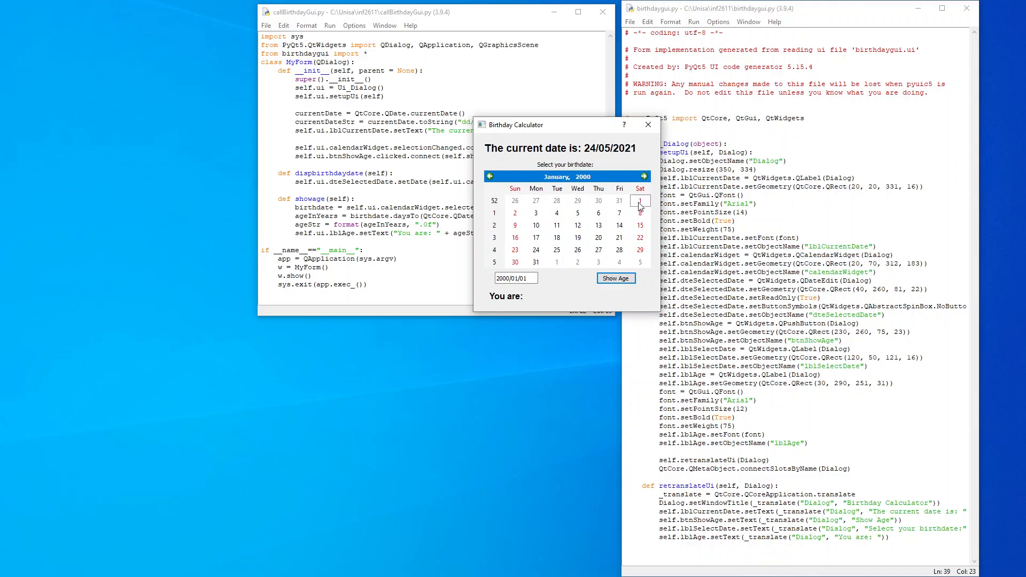
pyautogui.click(641, 201)
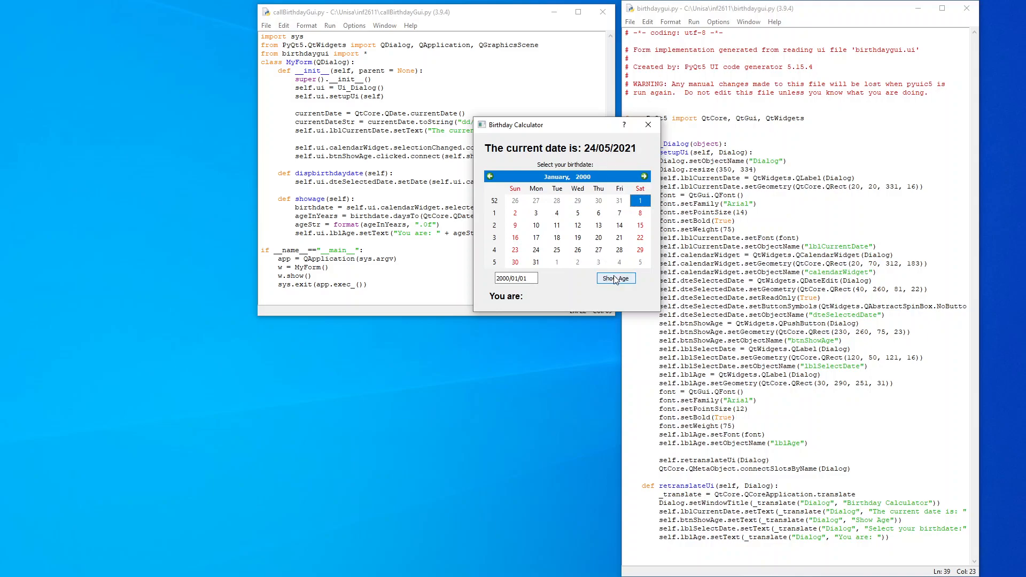
pyautogui.click(615, 277)
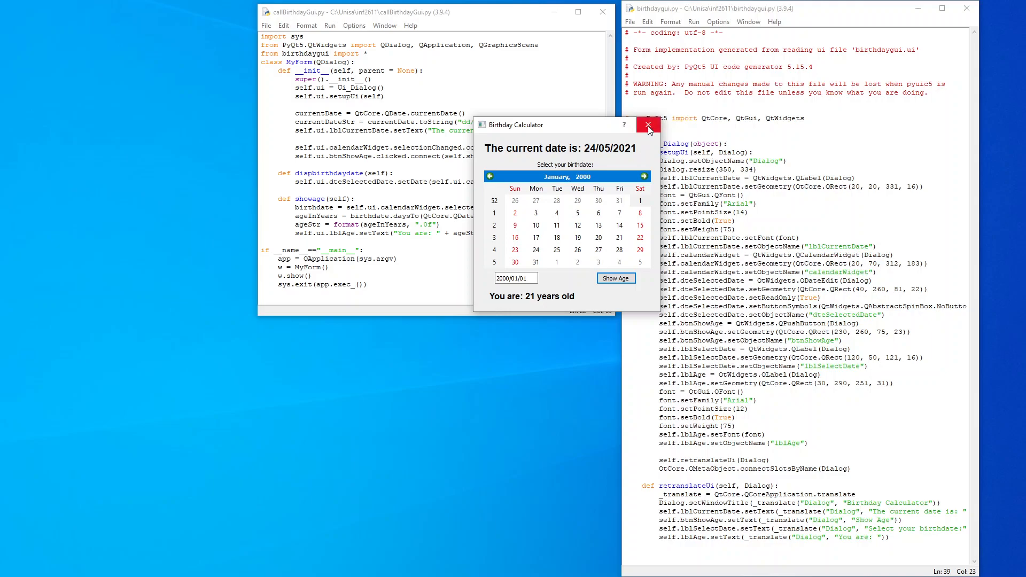
pyautogui.moveTo(647, 125)
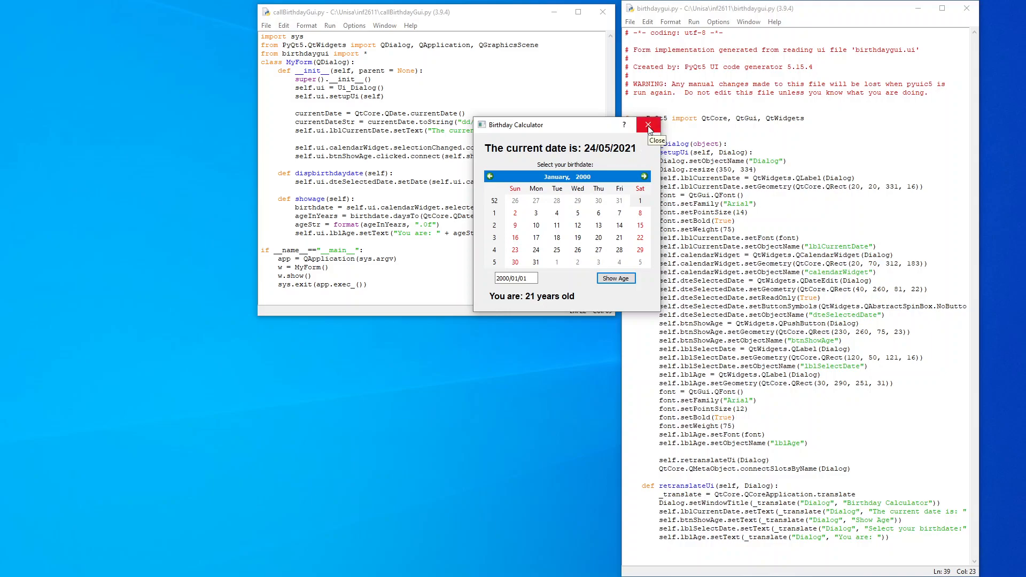